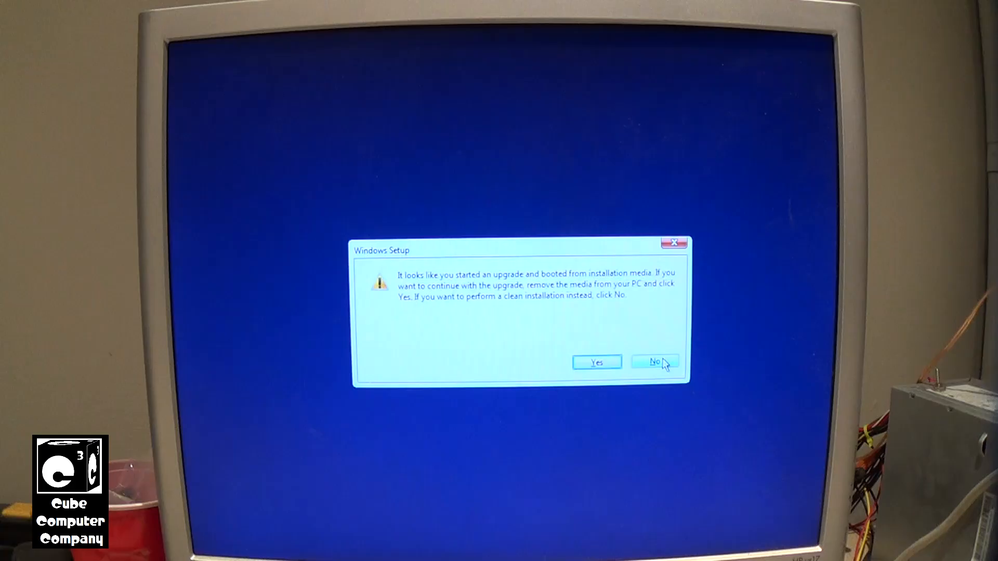
Decline the upgrade for a clean install and keep English (United States) language, time and keyboard defaults.
click(654, 362)
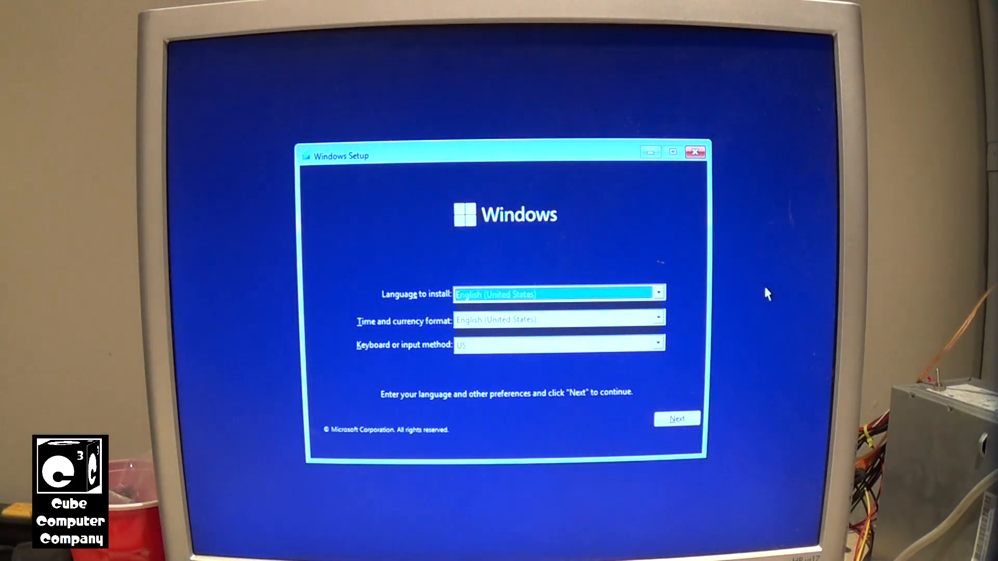
mouse_move(779, 290)
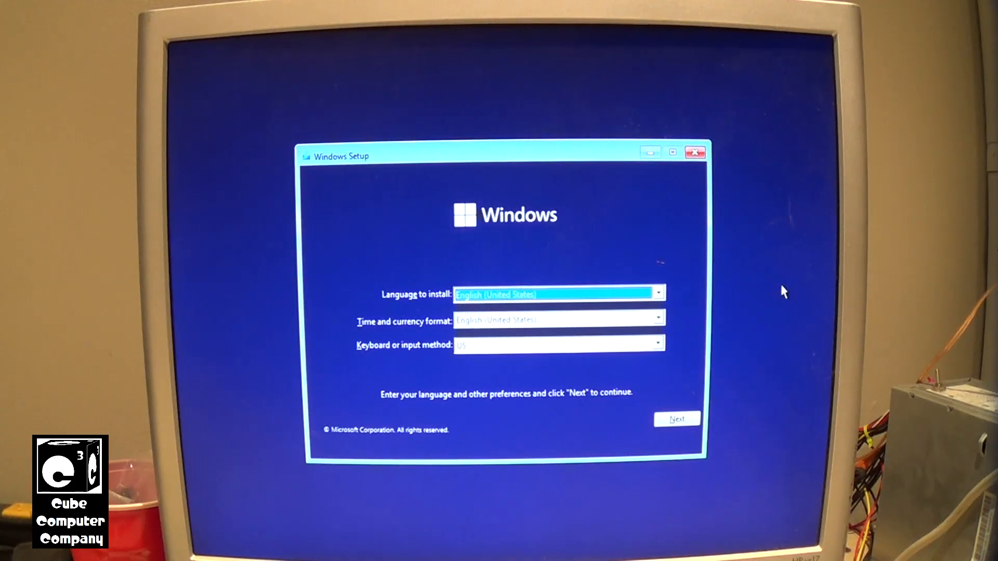
mouse_move(731, 420)
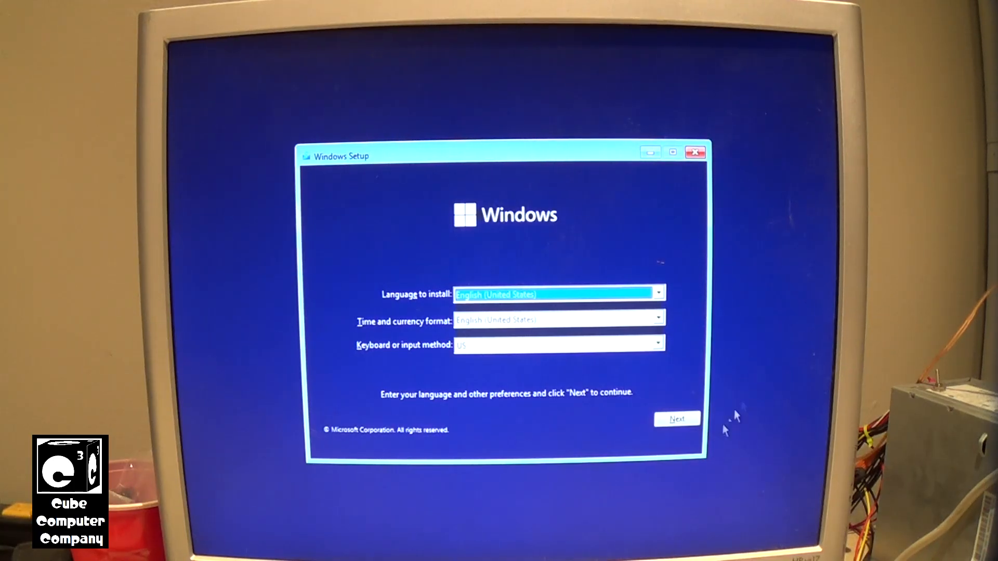
click(676, 419)
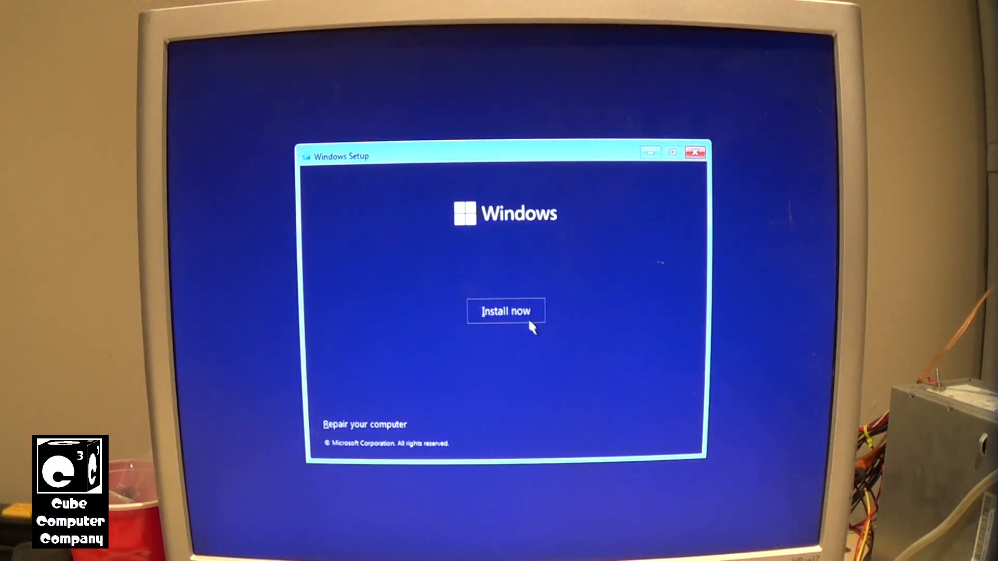
Start installing Windows 11 Pro, accept the license terms, and choose Custom: Install Windows only.
click(505, 311)
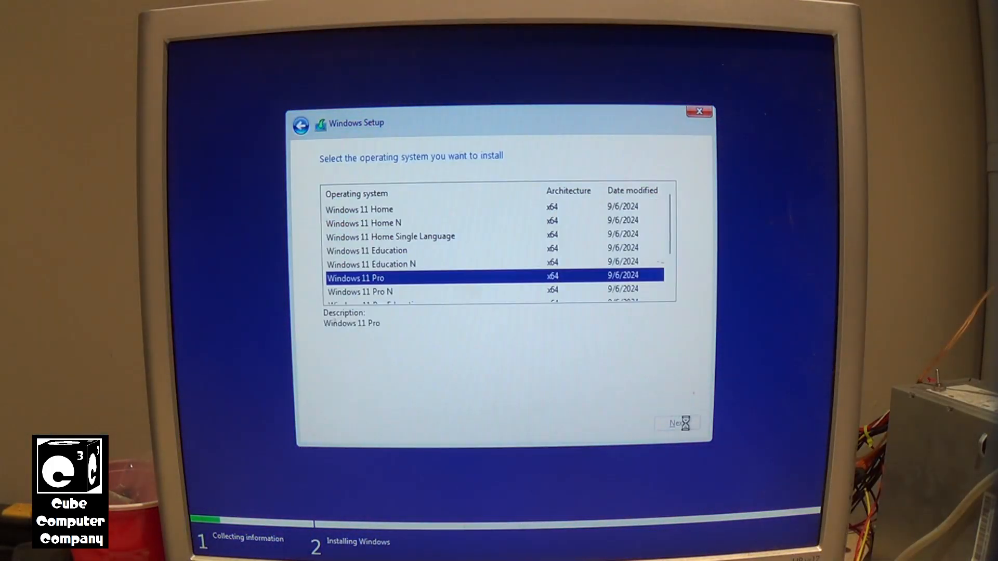
click(675, 423)
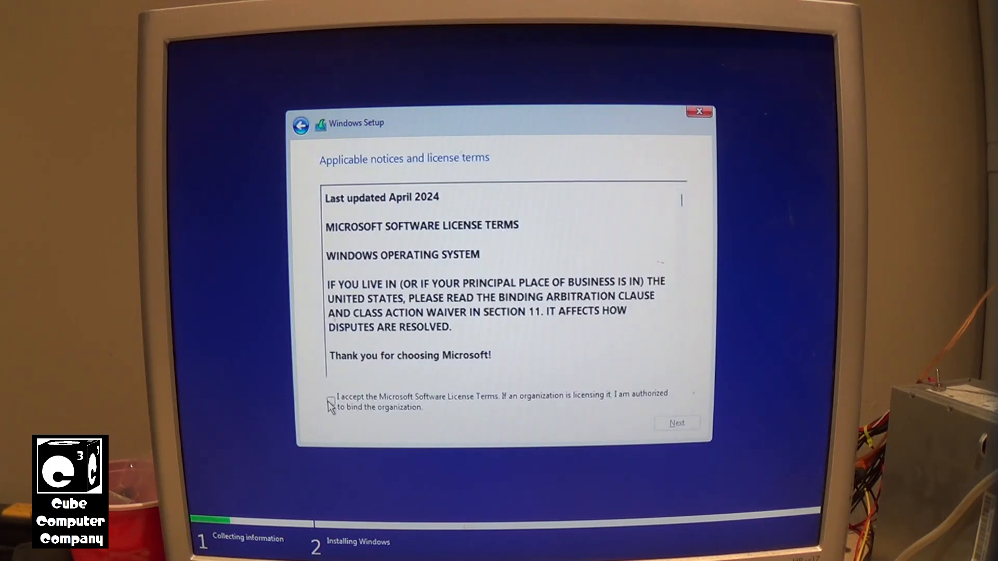
click(331, 402)
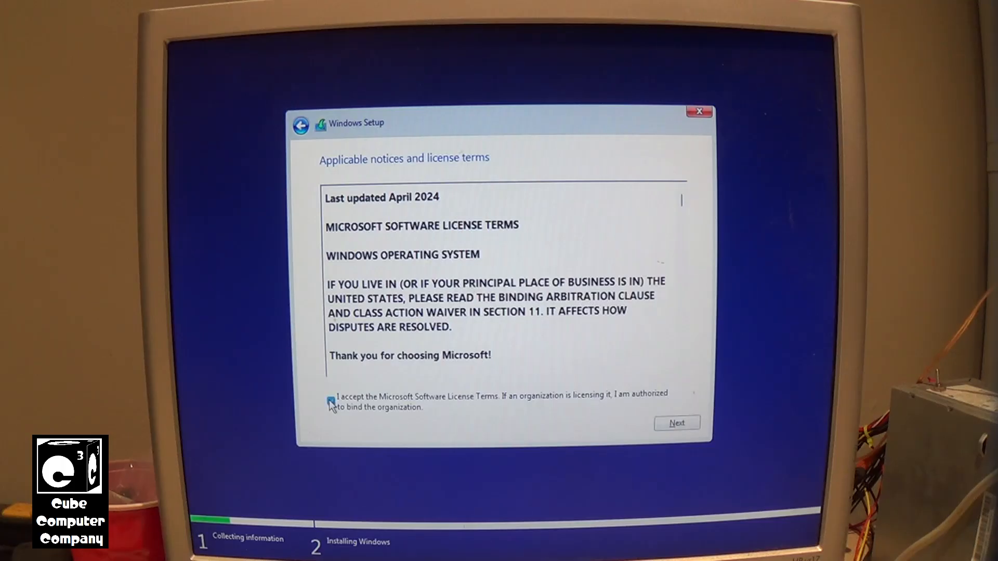
click(676, 423)
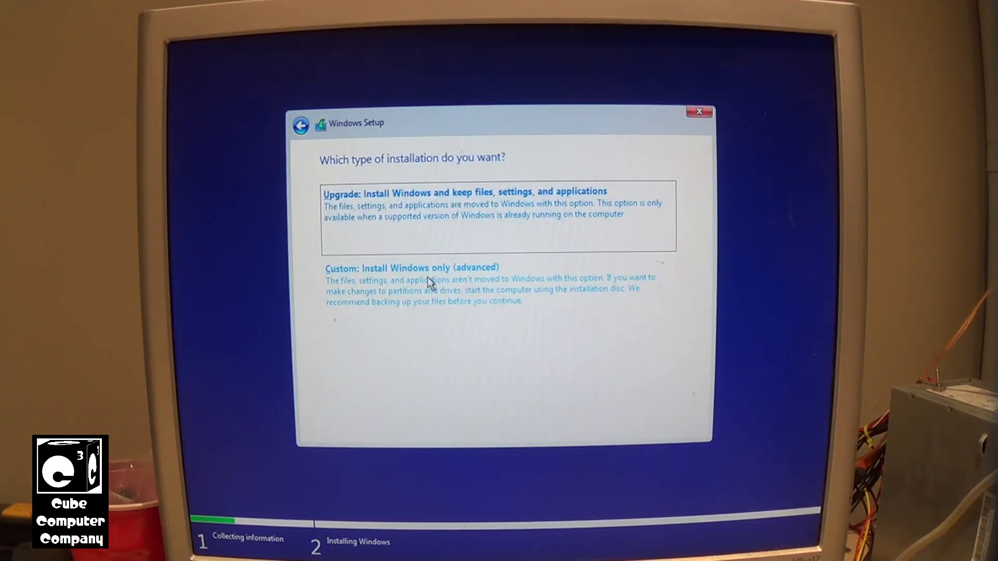
click(411, 267)
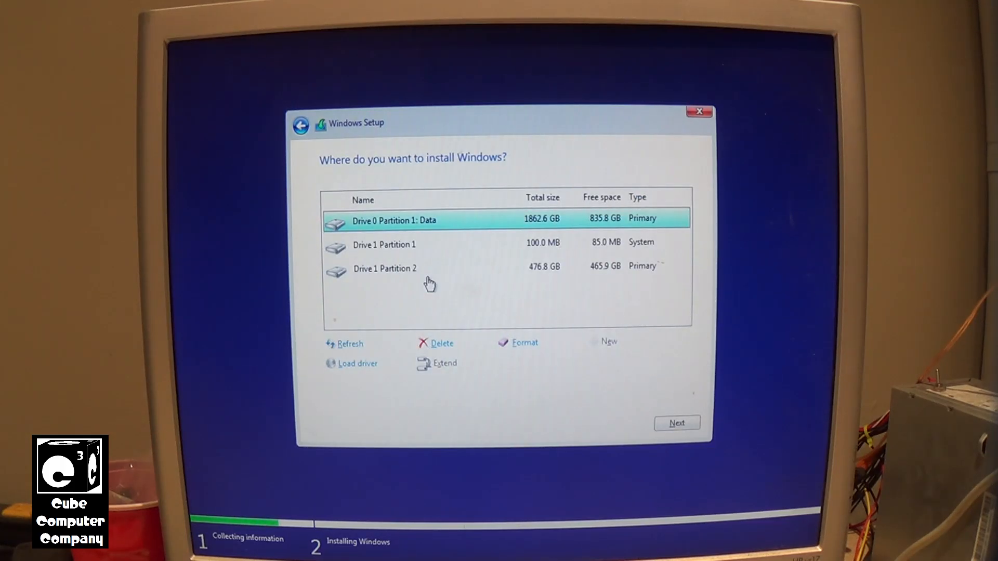
mouse_move(431, 285)
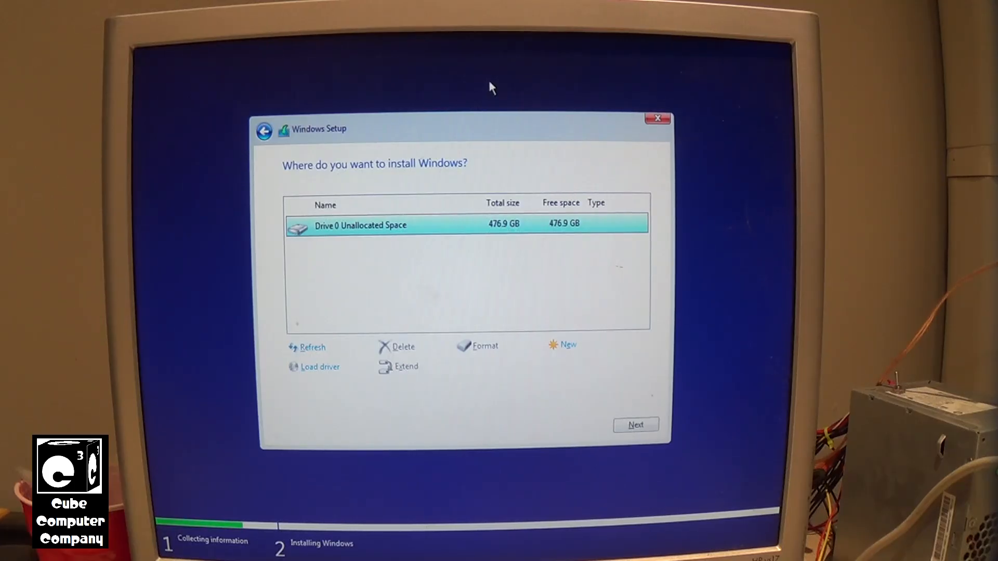
mouse_move(492, 117)
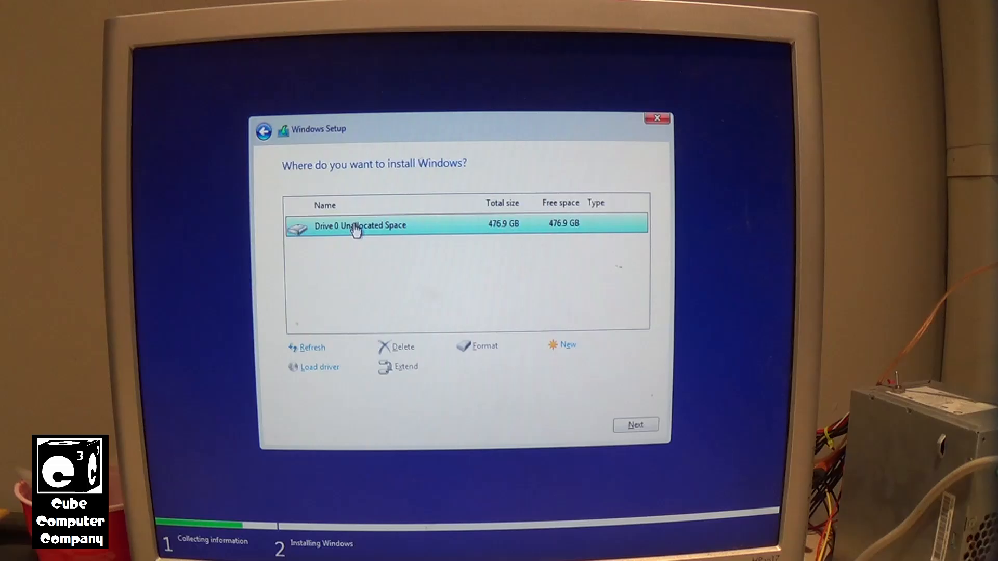
Create a full-size partition on Drive 0 Unallocated Space, allowing the extra System Reserved partition.
click(565, 344)
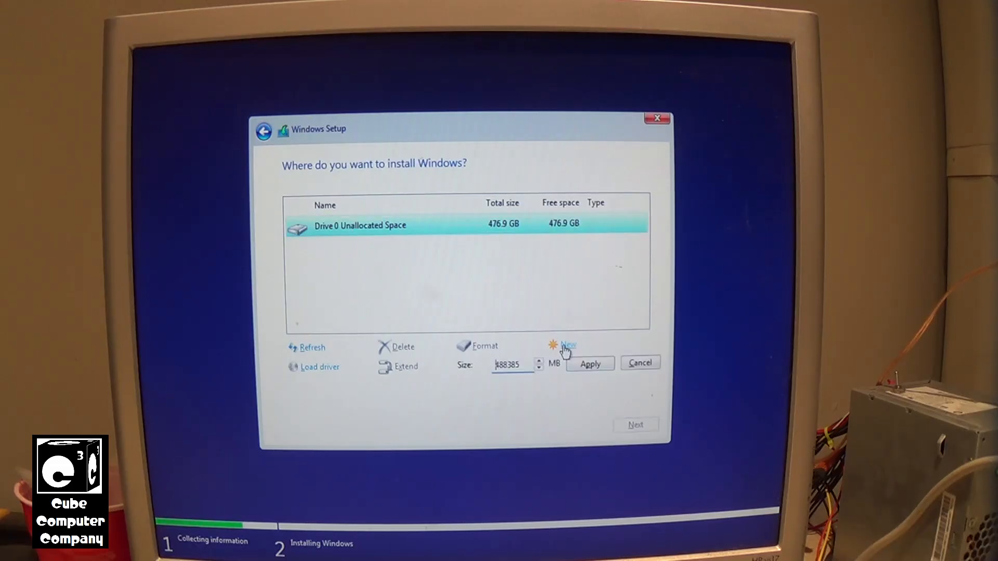
click(588, 364)
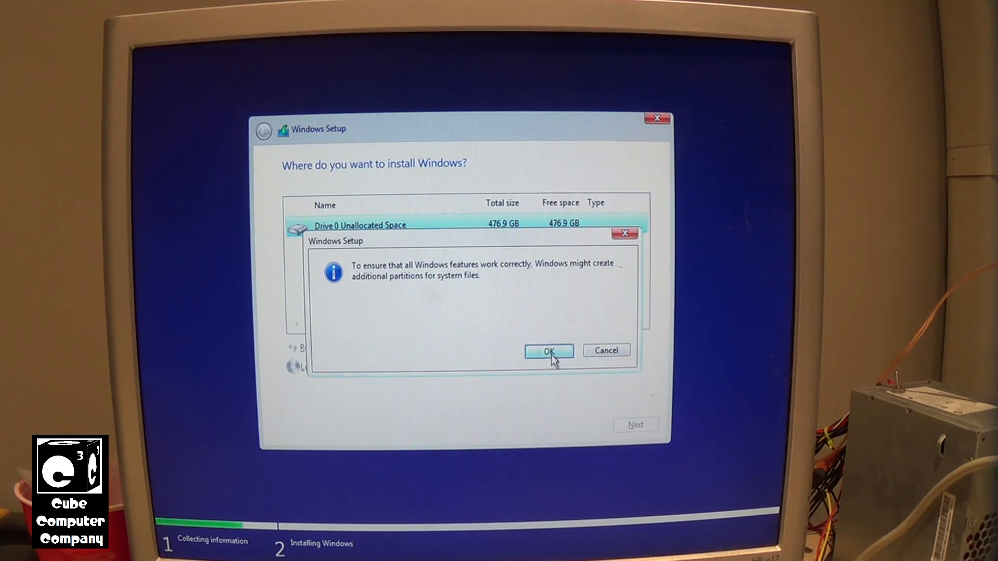
click(548, 352)
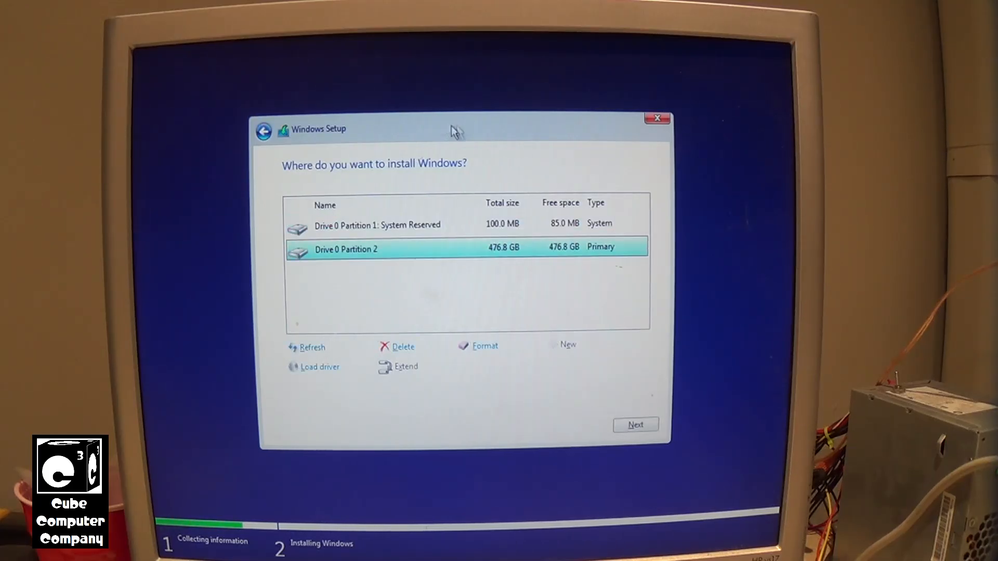
click(634, 424)
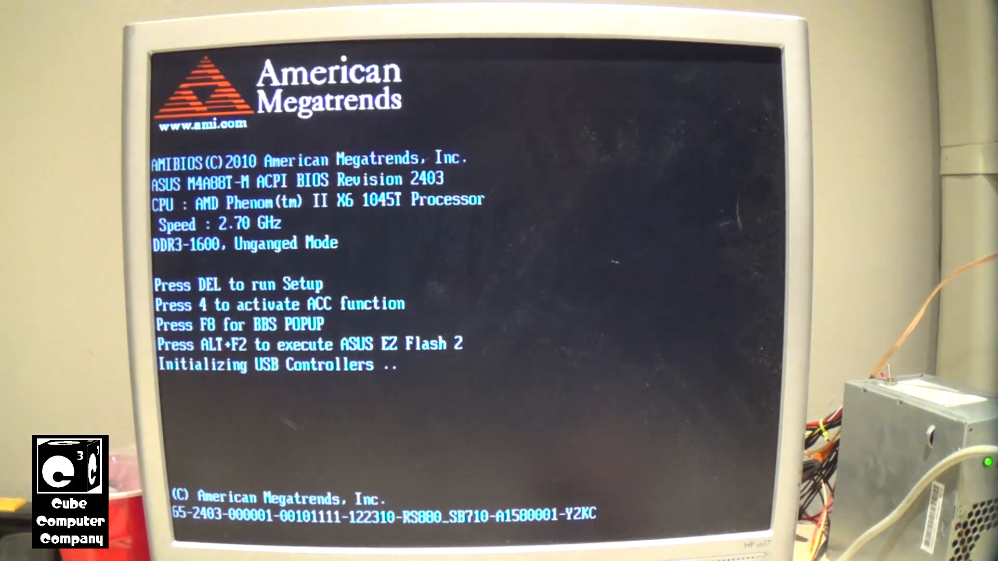
Enter the M4A88T-M BIOS setup with Delete at the American Megatrends startup screen.
key(Delete)
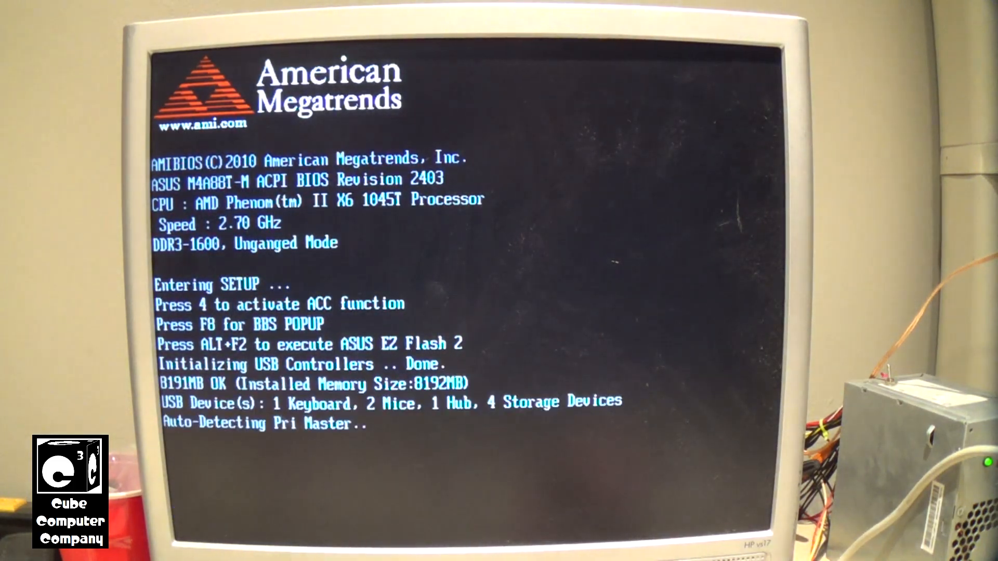
key(delete)
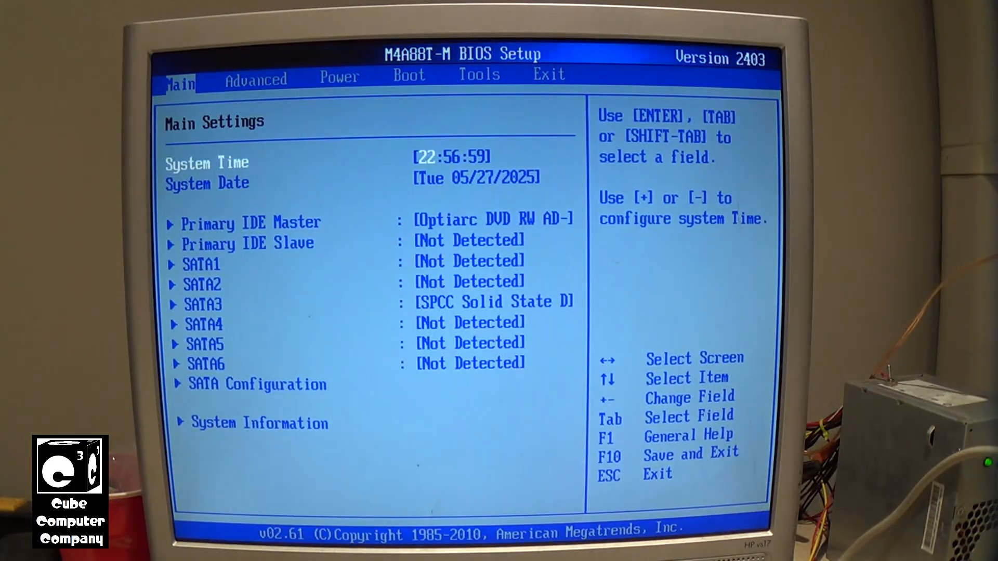